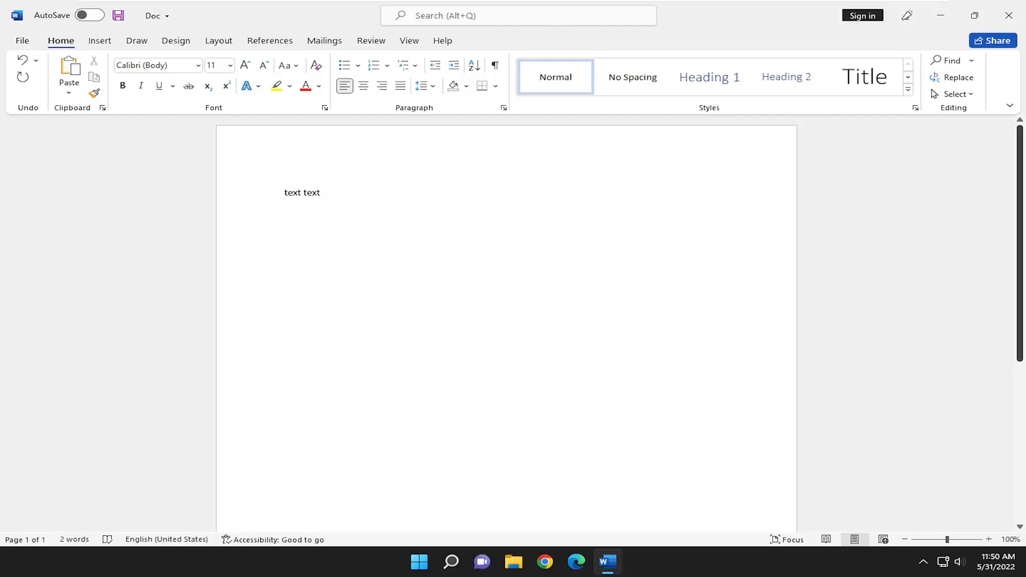
pyautogui.moveTo(496, 263)
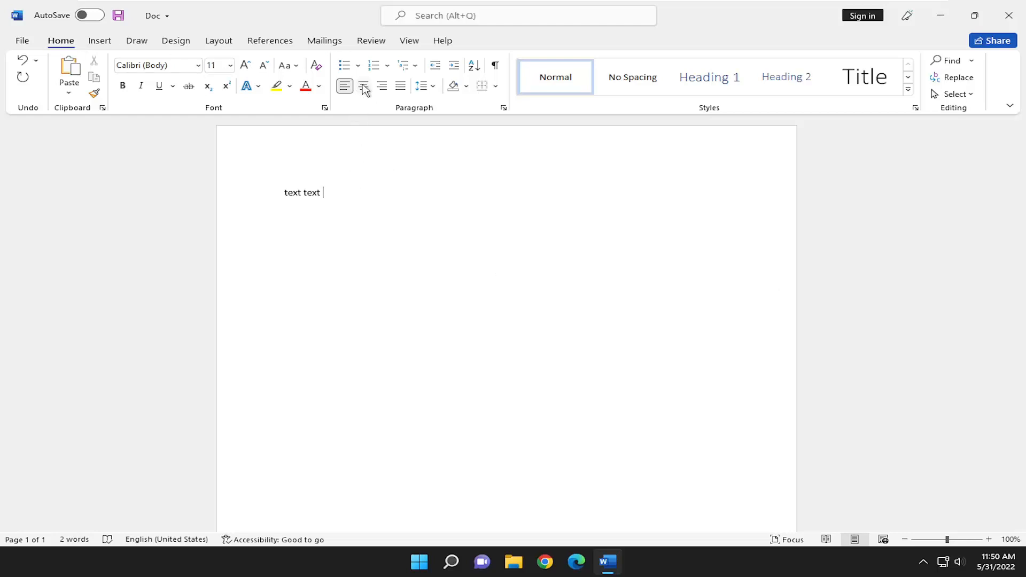
pyautogui.moveTo(364, 85)
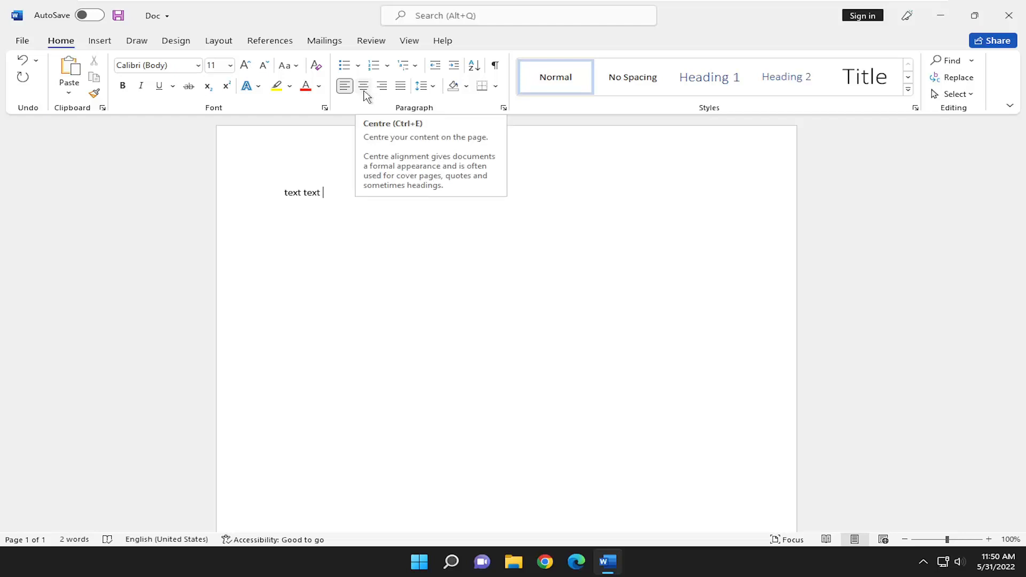
pyautogui.click(364, 86)
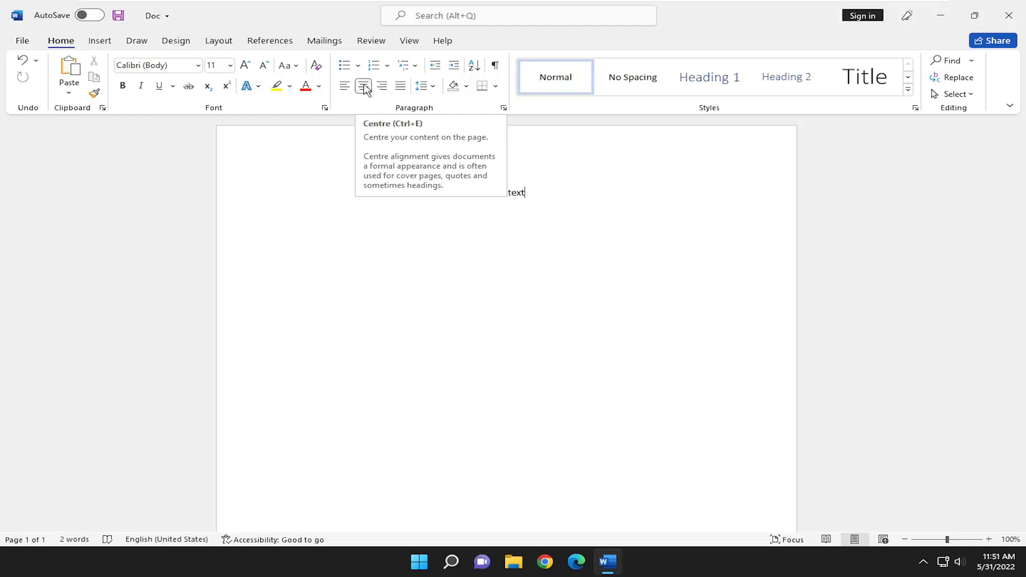
pyautogui.click(363, 85)
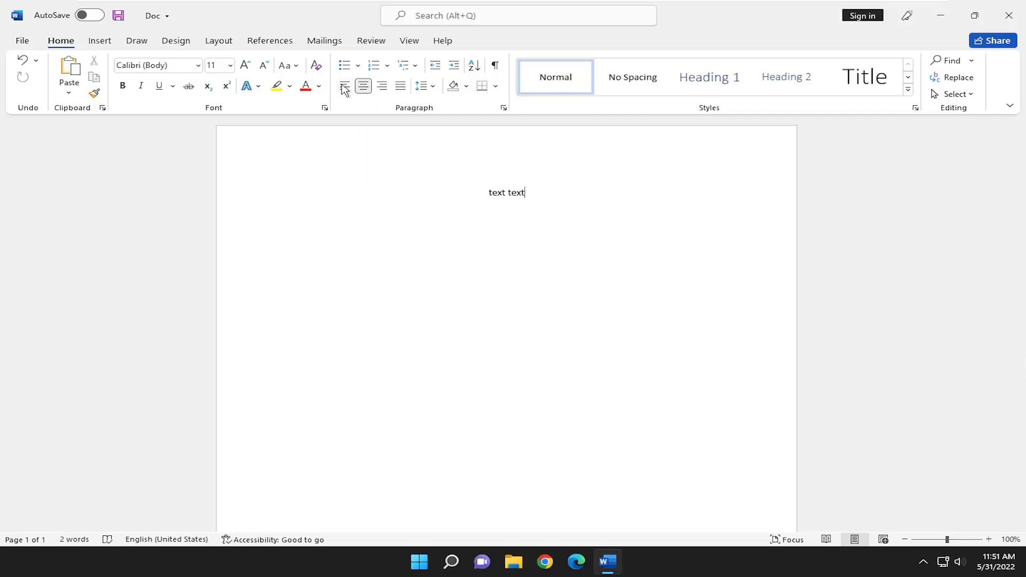
pyautogui.moveTo(345, 86)
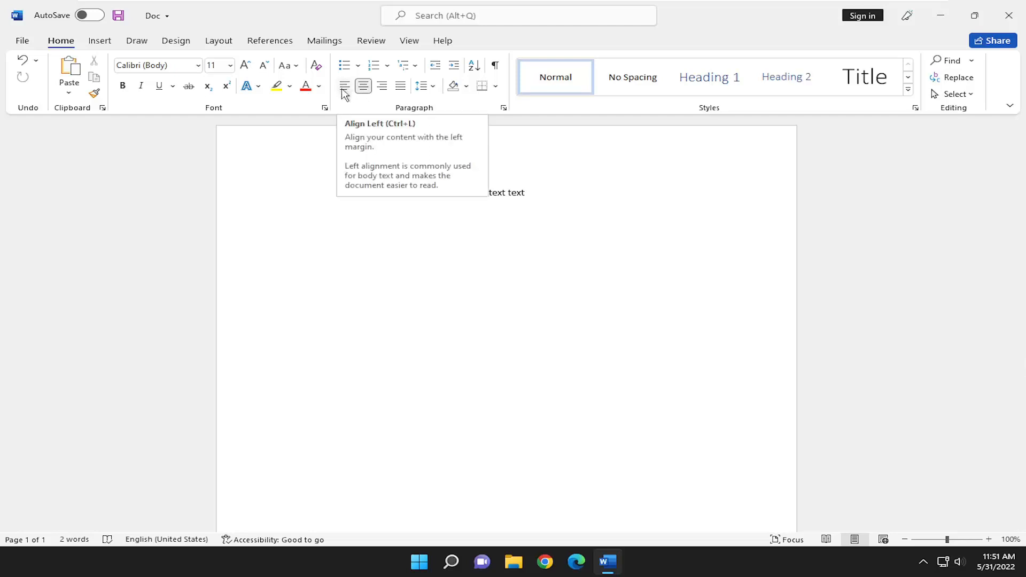
pyautogui.click(344, 86)
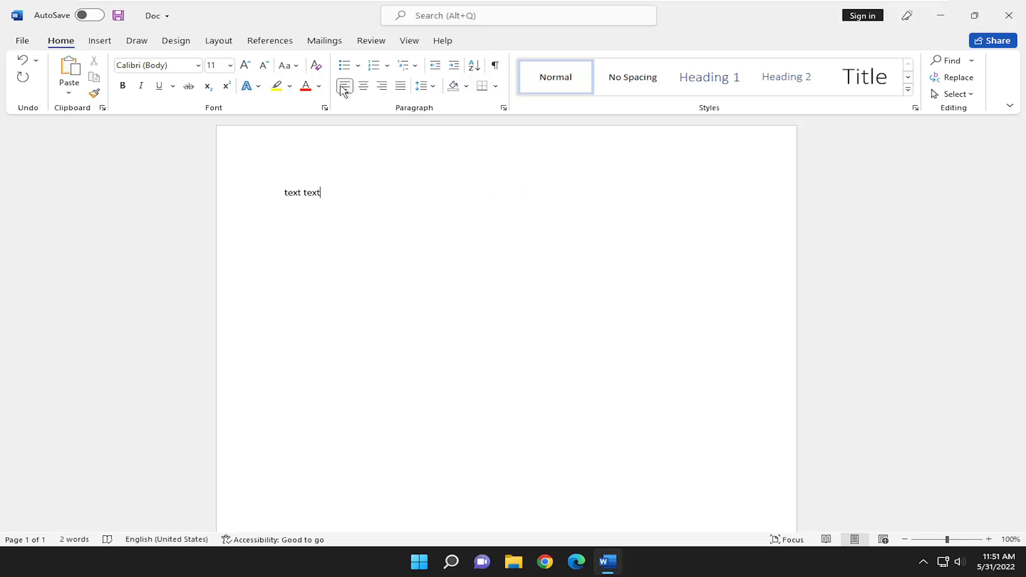
pyautogui.moveTo(343, 89)
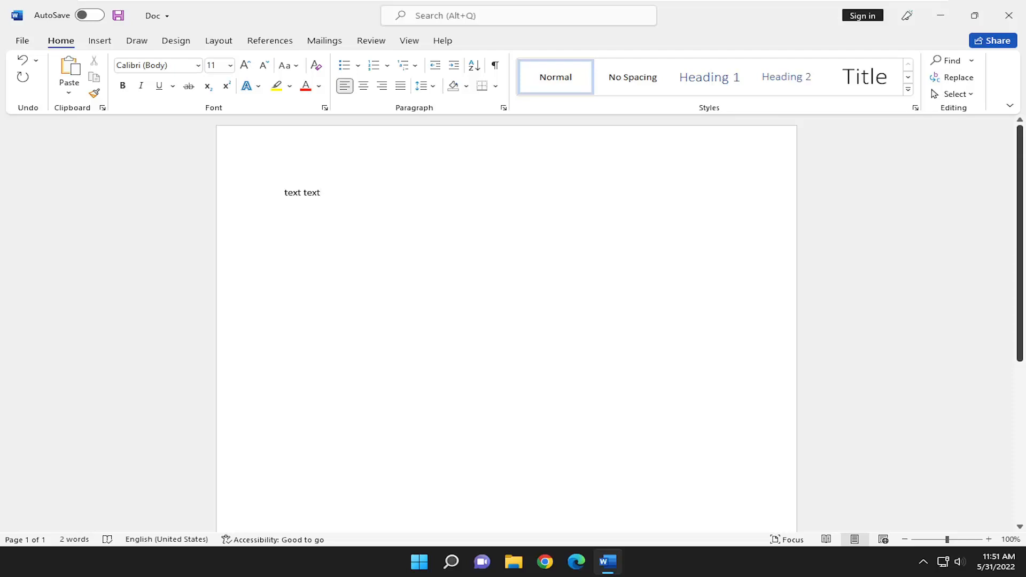
pyautogui.click(321, 192)
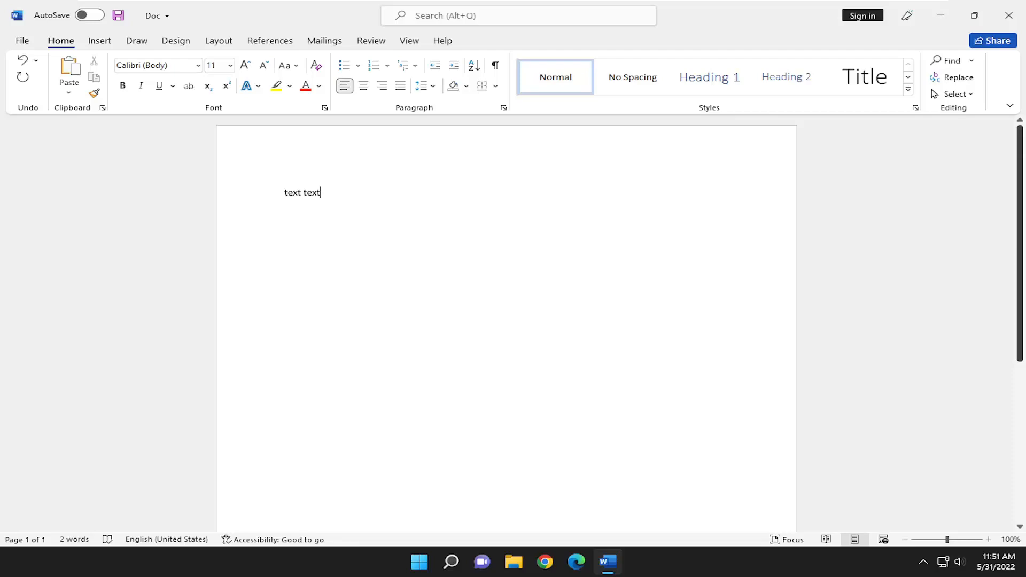